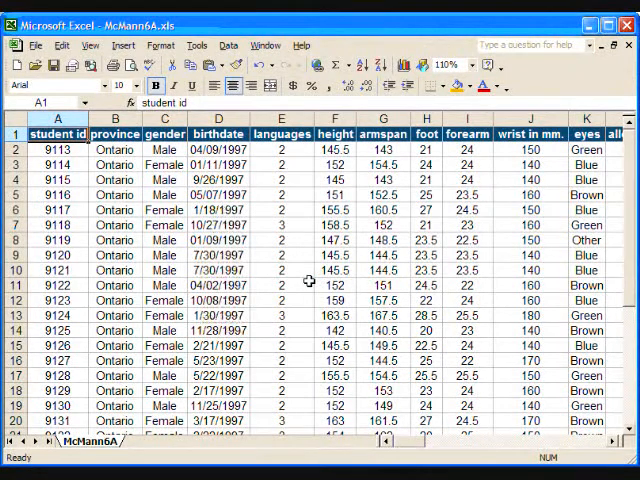
{"action": "mouse_move", "coordinate": [296, 276]}
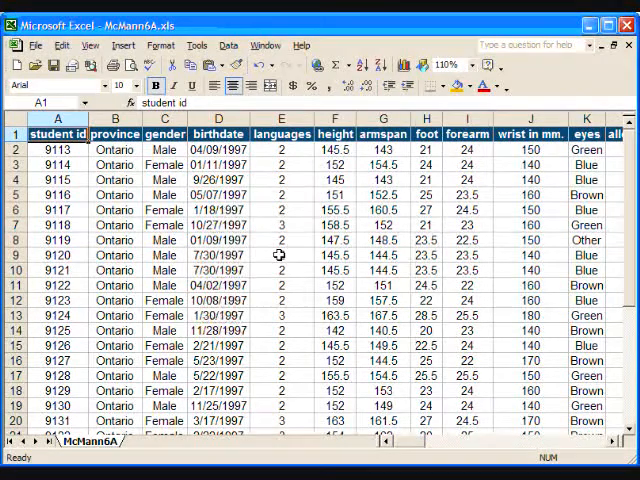
Create a blank PivotChart report with a PivotTable, using default settings, on new sheet Chart1.
{"action": "left_click", "coordinate": [281, 254]}
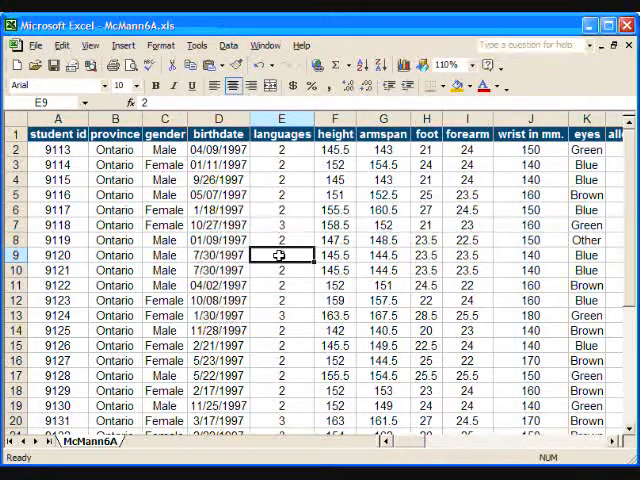
{"action": "left_click", "coordinate": [249, 47]}
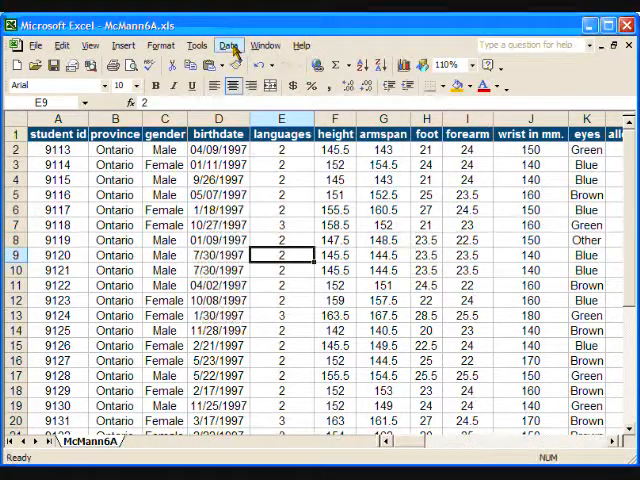
{"action": "left_click", "coordinate": [231, 44]}
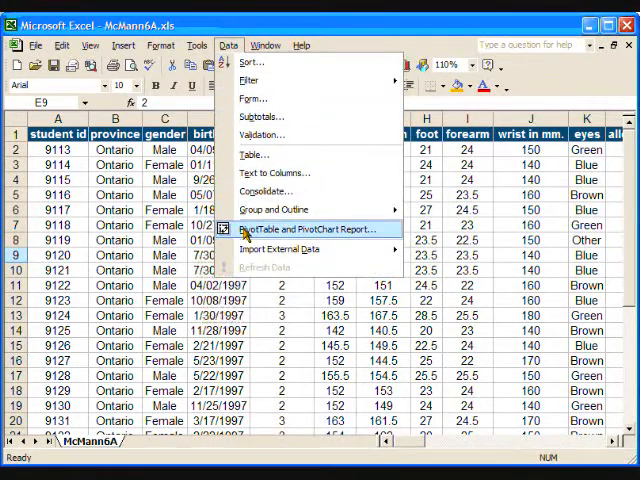
{"action": "left_click", "coordinate": [307, 228]}
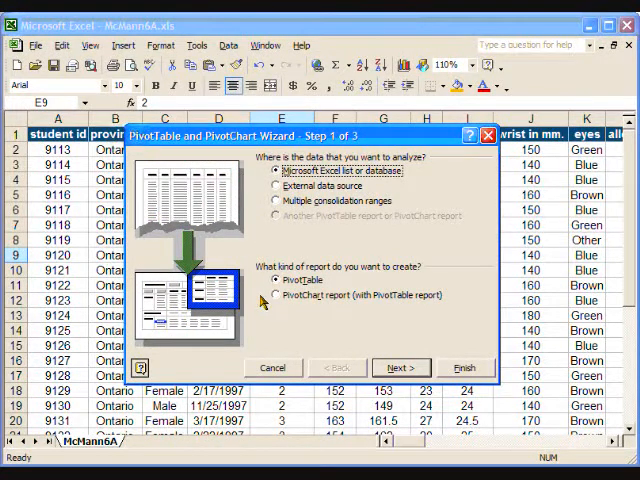
{"action": "mouse_move", "coordinate": [278, 303]}
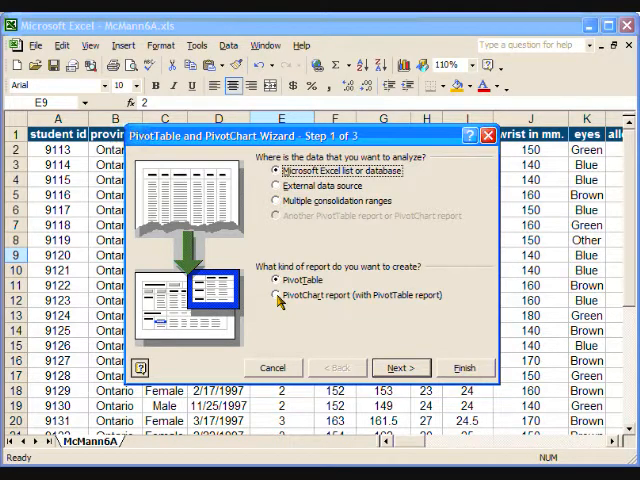
{"action": "left_click", "coordinate": [276, 295]}
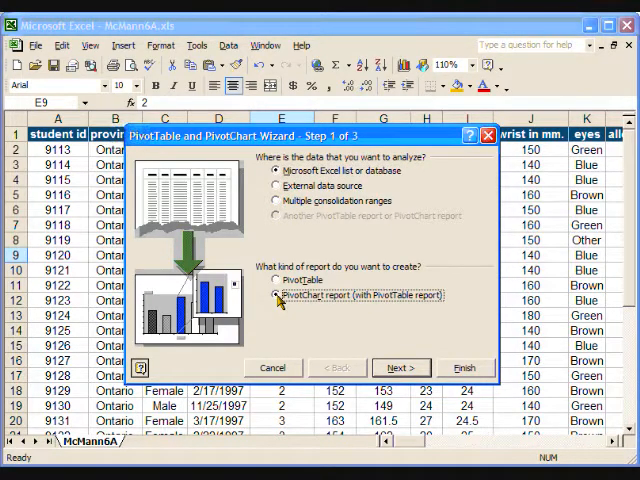
{"action": "mouse_move", "coordinate": [460, 372]}
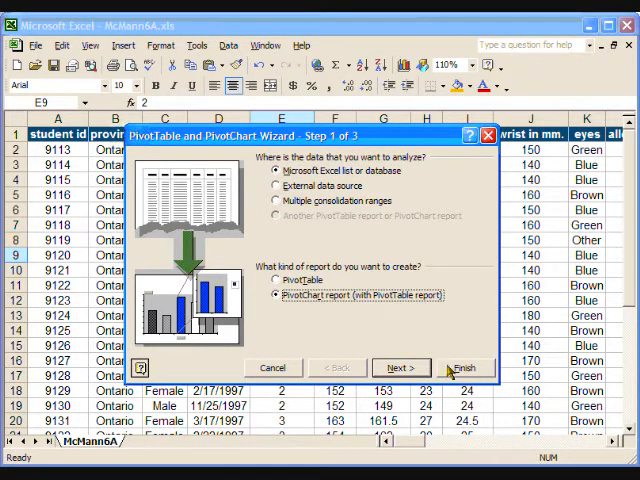
{"action": "left_click", "coordinate": [465, 367]}
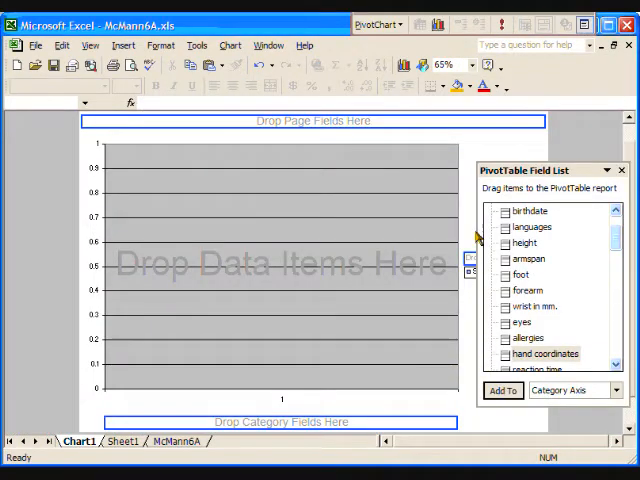
{"action": "mouse_move", "coordinate": [277, 296]}
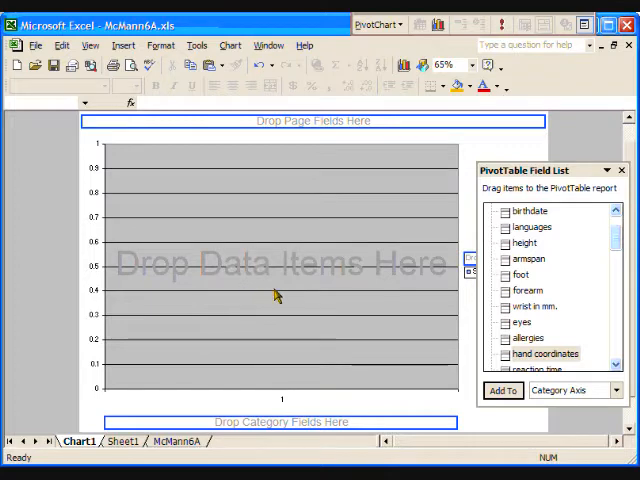
{"action": "mouse_move", "coordinate": [418, 300]}
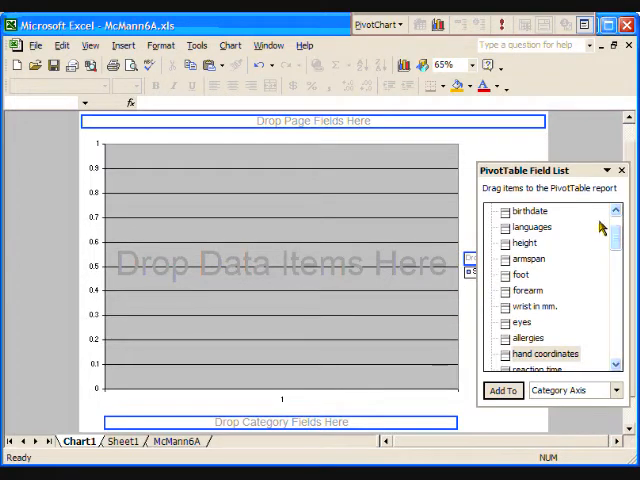
Scroll the PivotTable Field List to find the gender field.
{"action": "scroll", "scroll_direction": "up", "scroll_amount": 3}
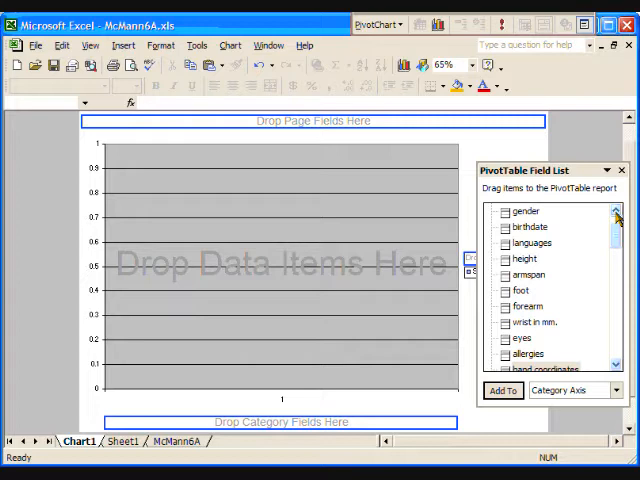
{"action": "mouse_move", "coordinate": [545, 224]}
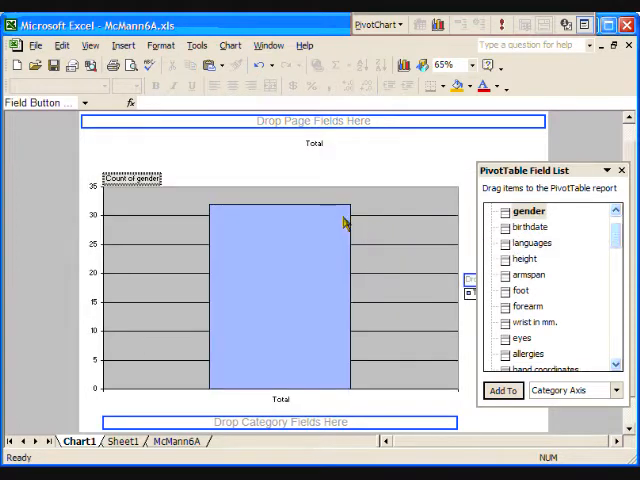
{"action": "mouse_move", "coordinate": [100, 210]}
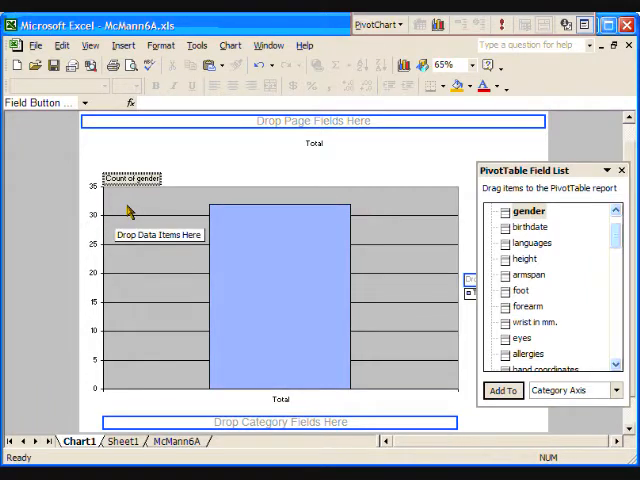
{"action": "mouse_move", "coordinate": [133, 211]}
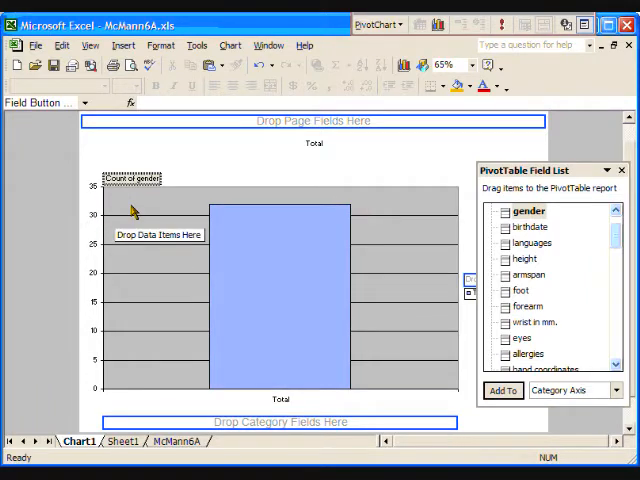
{"action": "mouse_move", "coordinate": [138, 210]}
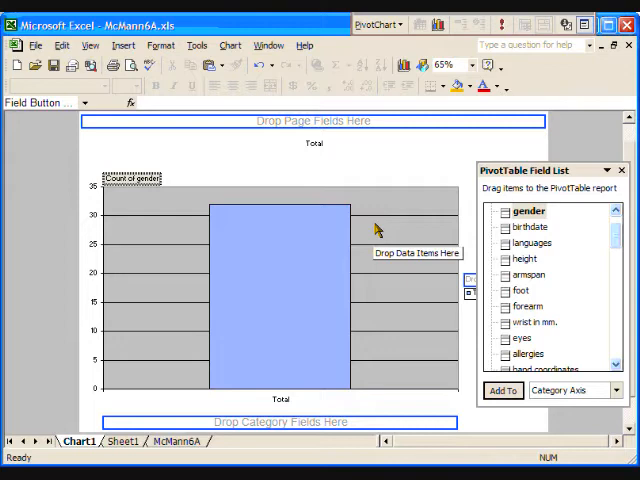
{"action": "mouse_move", "coordinate": [398, 252]}
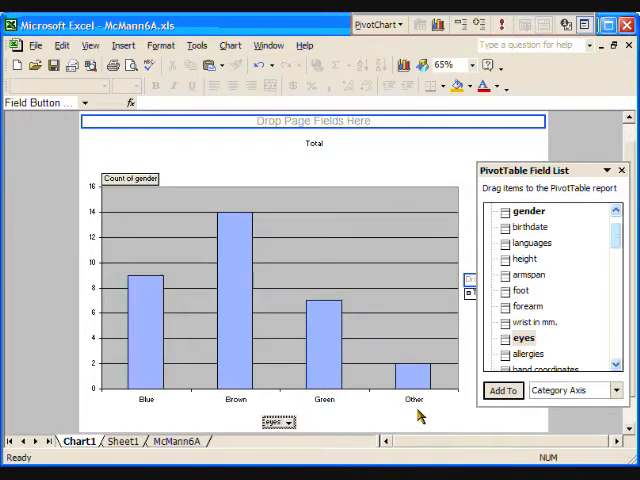
{"action": "mouse_move", "coordinate": [250, 407]}
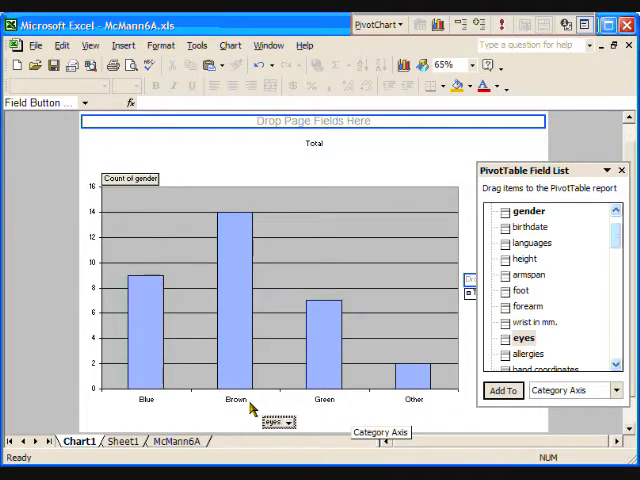
{"action": "mouse_move", "coordinate": [153, 411]}
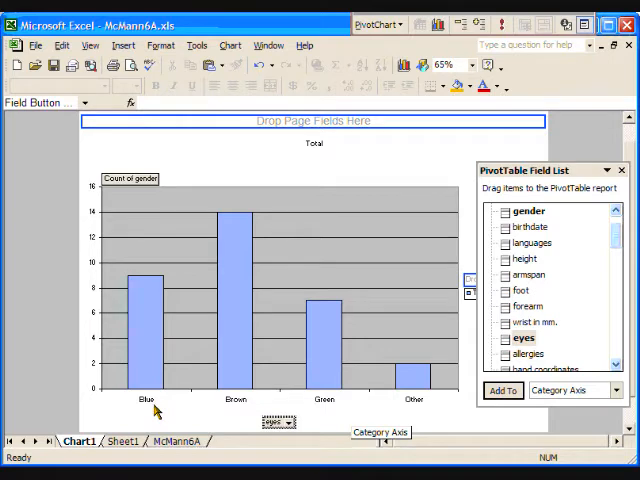
{"action": "mouse_move", "coordinate": [278, 406]}
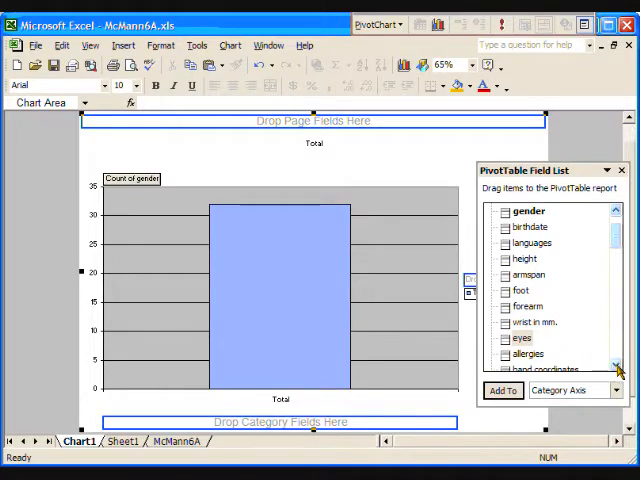
Place the hand coordinates field along the PivotChart's category axis.
{"action": "scroll", "scroll_direction": "down", "scroll_amount": 3}
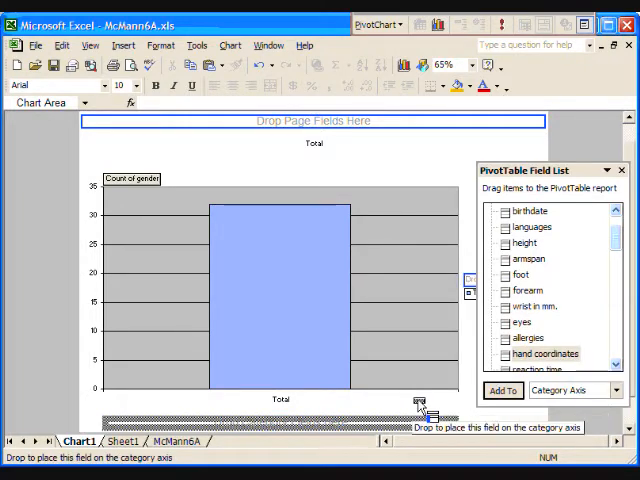
{"action": "left_click_drag", "start_coordinate": [548, 353], "coordinate": [280, 421]}
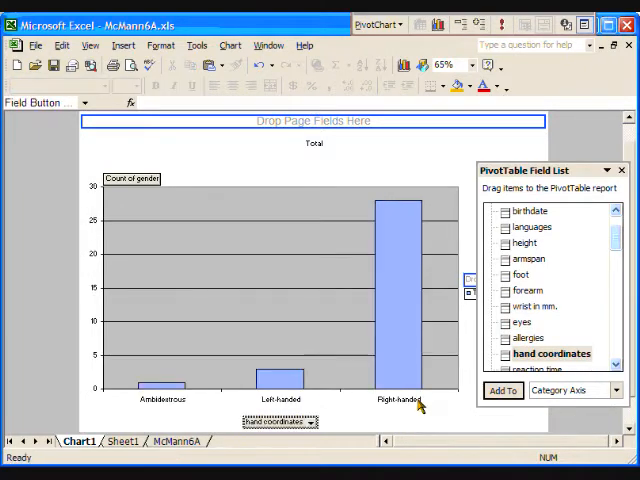
{"action": "mouse_move", "coordinate": [390, 413]}
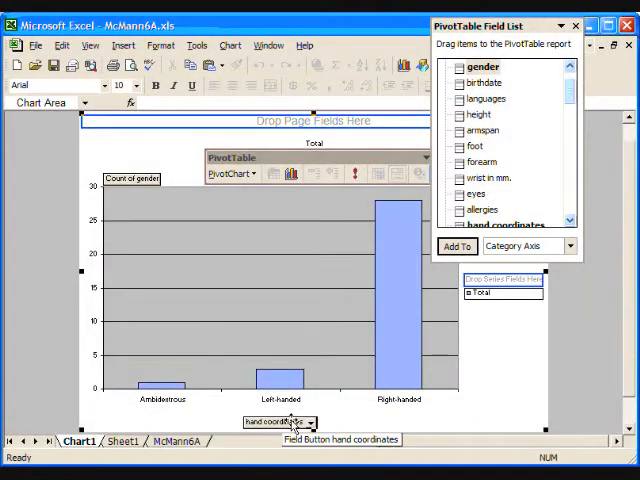
{"action": "mouse_move", "coordinate": [366, 416]}
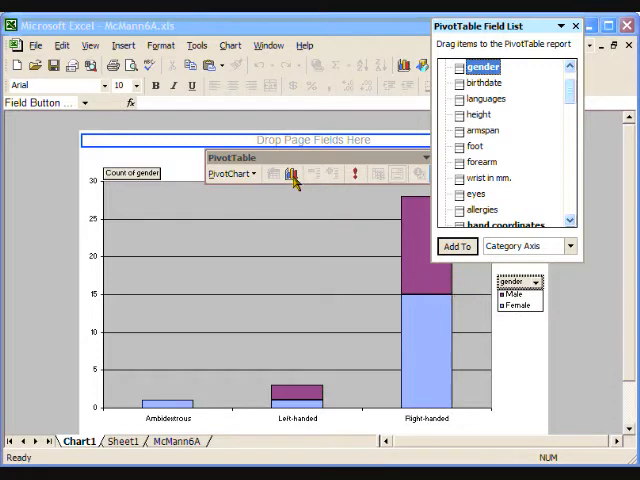
Change the PivotChart from stacked to the Clustered Column sub-type.
{"action": "left_click", "coordinate": [291, 174]}
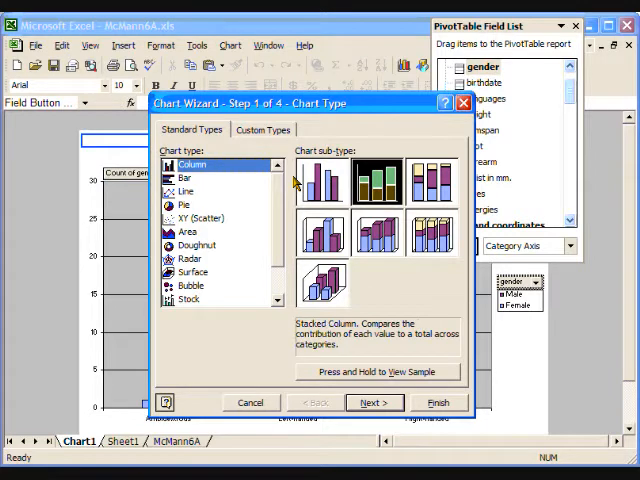
{"action": "left_click", "coordinate": [322, 180]}
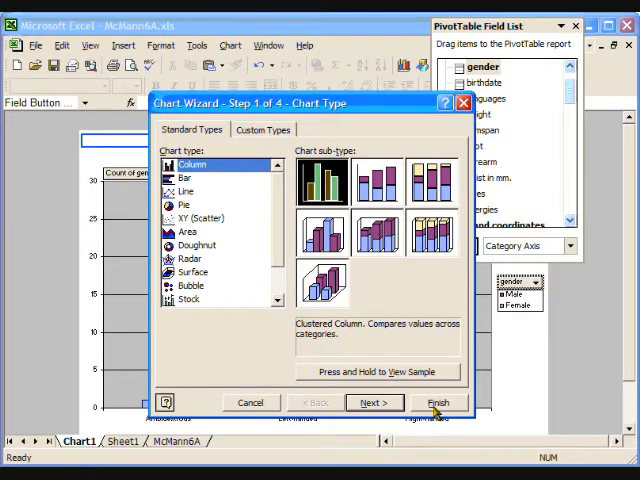
{"action": "left_click", "coordinate": [445, 402]}
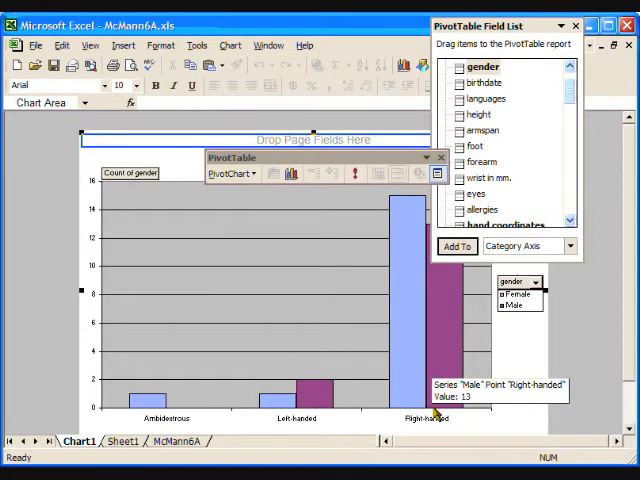
{"action": "mouse_move", "coordinate": [340, 428]}
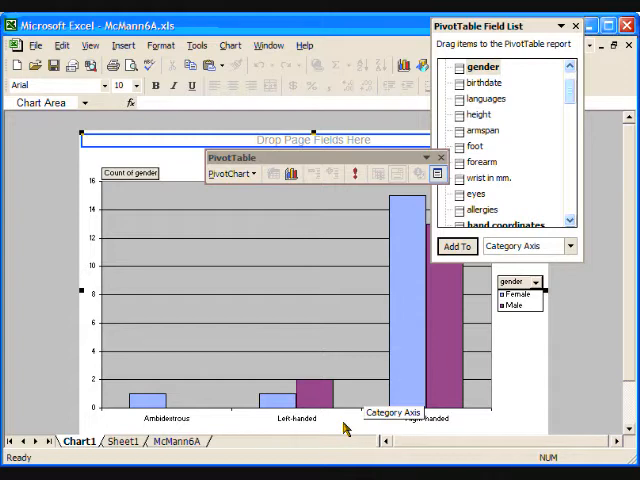
{"action": "mouse_move", "coordinate": [408, 383]}
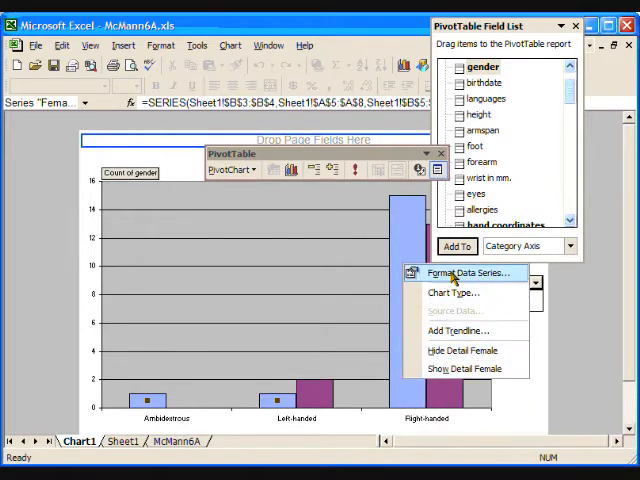
Fill the Female bars red and set the Male bars' fill to Automatic.
{"action": "left_click", "coordinate": [458, 273]}
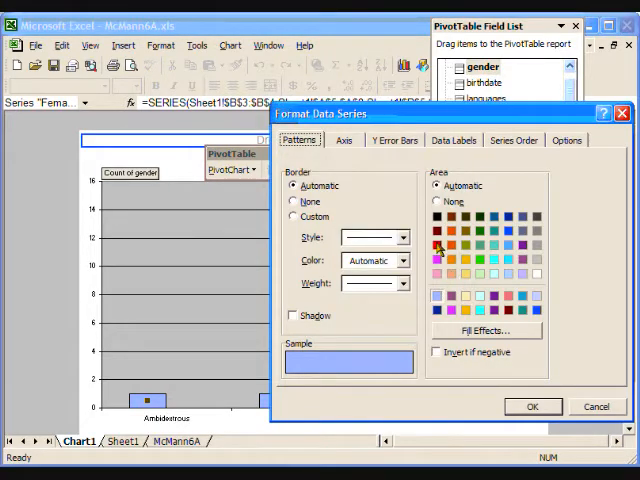
{"action": "left_click", "coordinate": [438, 253]}
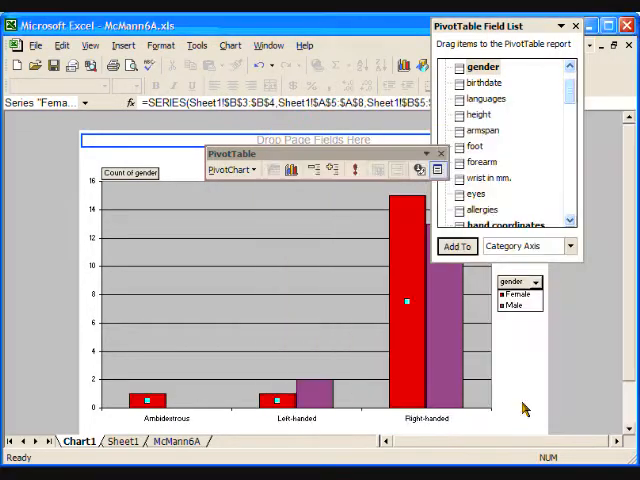
{"action": "mouse_move", "coordinate": [450, 360]}
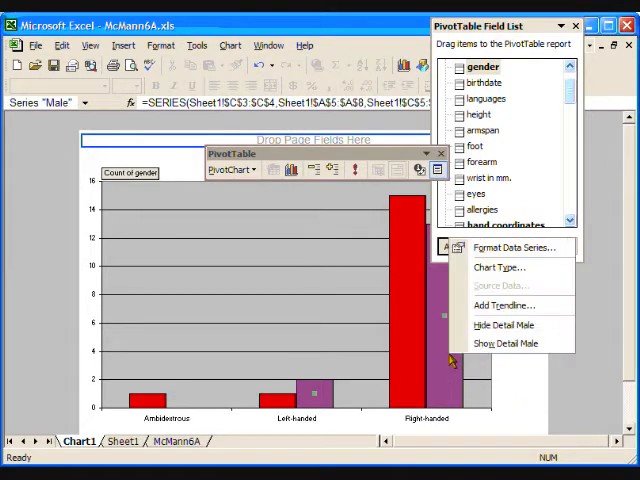
{"action": "left_click", "coordinate": [512, 247]}
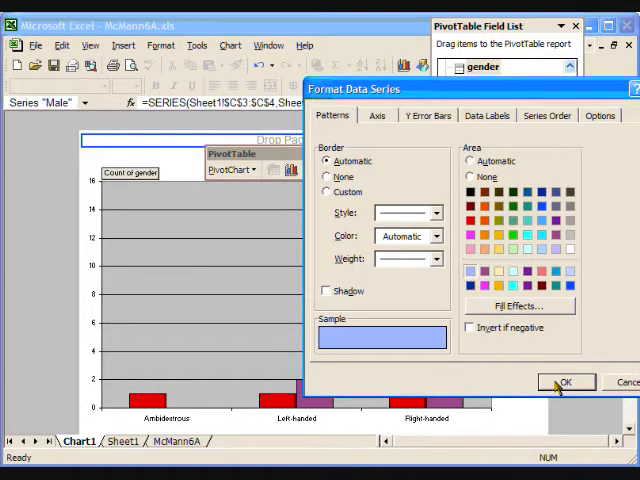
{"action": "left_click", "coordinate": [566, 383]}
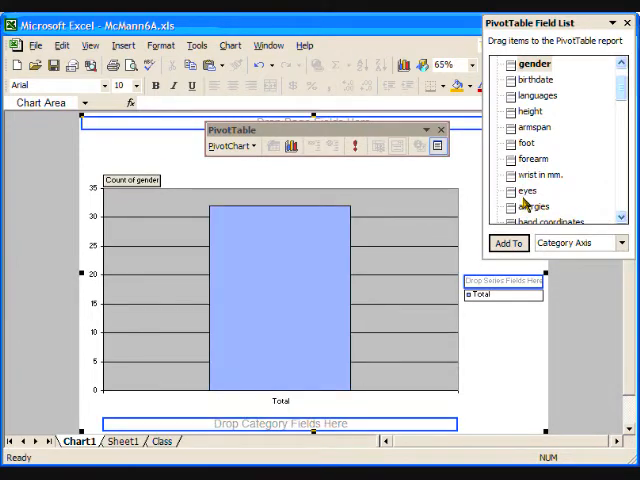
{"action": "mouse_move", "coordinate": [140, 196]}
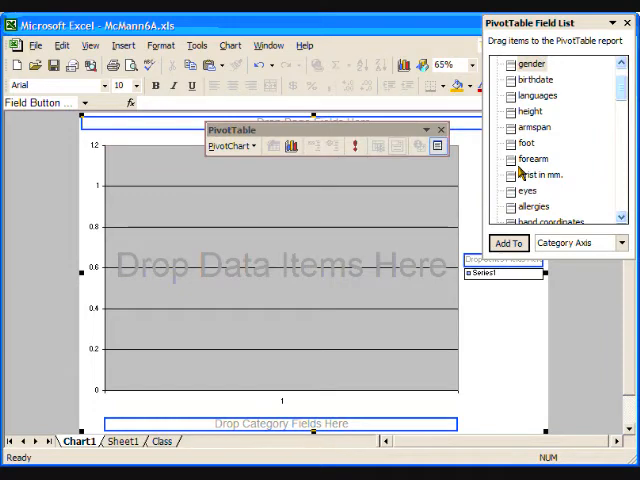
{"action": "mouse_move", "coordinate": [520, 110]}
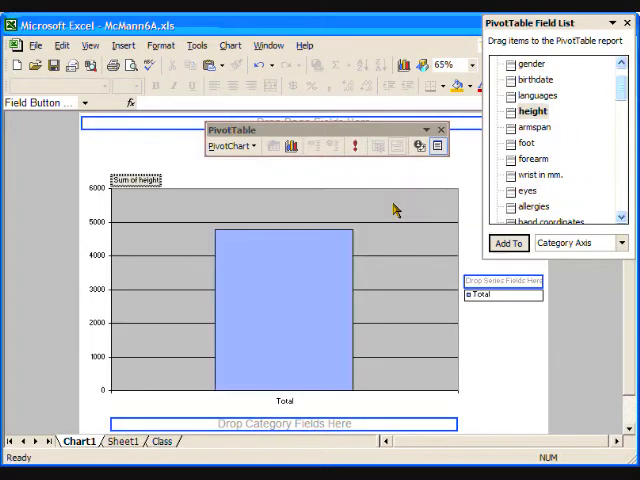
{"action": "mouse_move", "coordinate": [185, 244]}
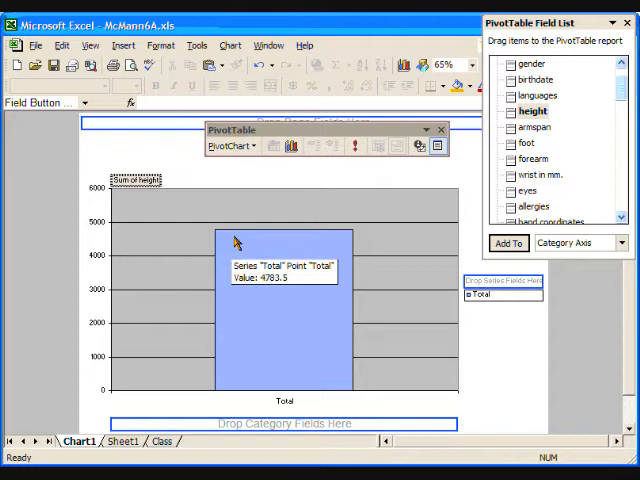
{"action": "mouse_move", "coordinate": [183, 215]}
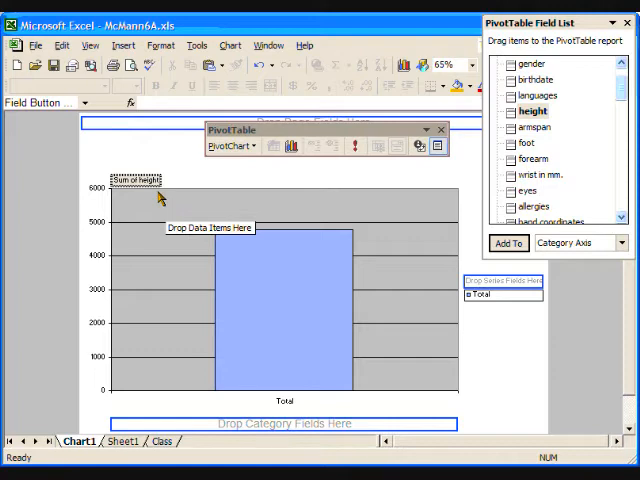
{"action": "mouse_move", "coordinate": [166, 200]}
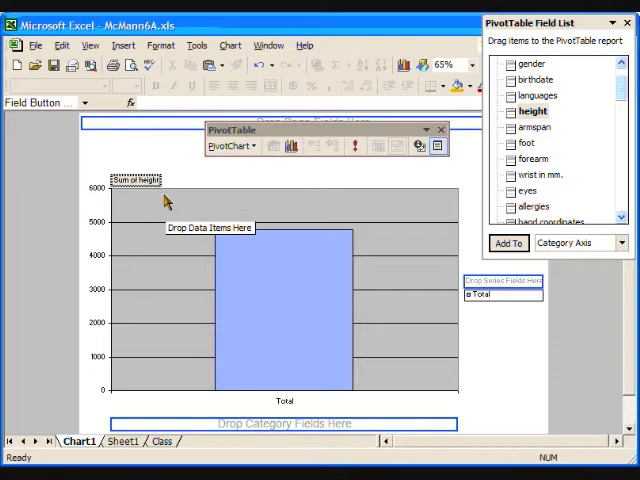
{"action": "mouse_move", "coordinate": [158, 198]}
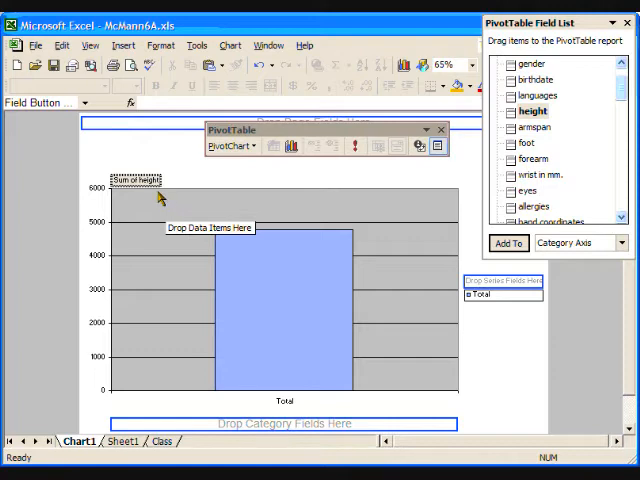
{"action": "mouse_move", "coordinate": [145, 182]}
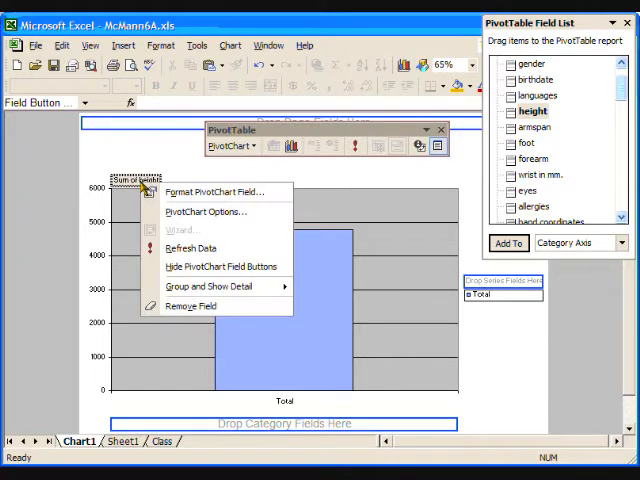
{"action": "mouse_move", "coordinate": [215, 192]}
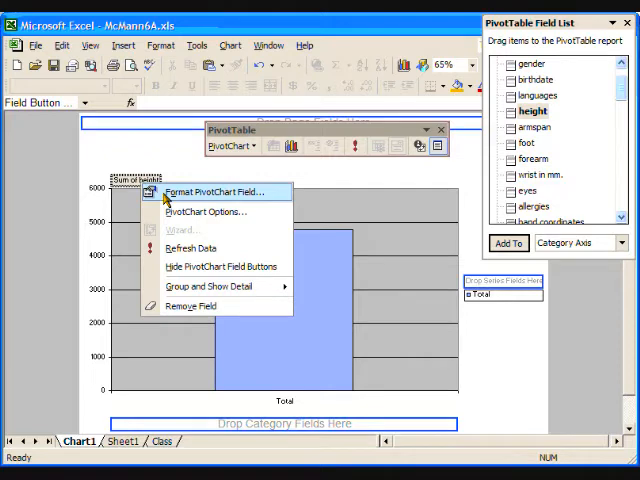
Change the height data field's summary from Sum to Average.
{"action": "left_click", "coordinate": [218, 191]}
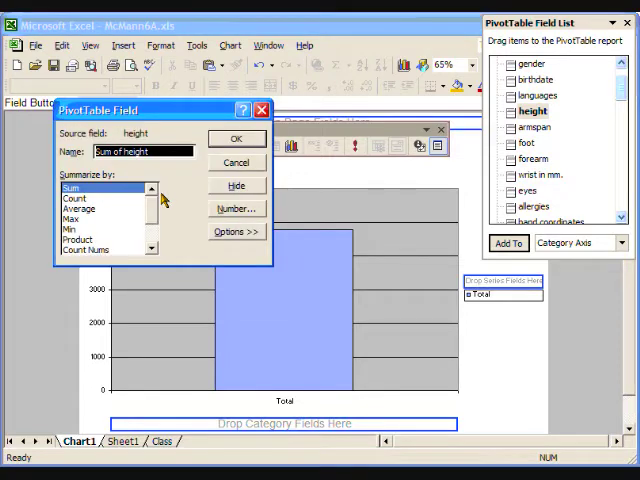
{"action": "mouse_move", "coordinate": [120, 210]}
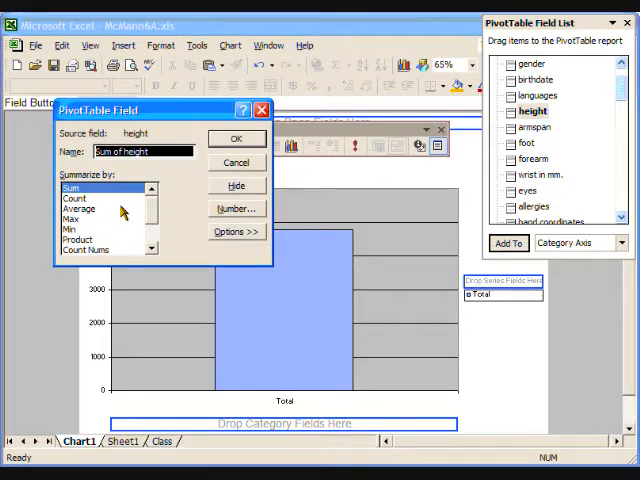
{"action": "left_click", "coordinate": [78, 208]}
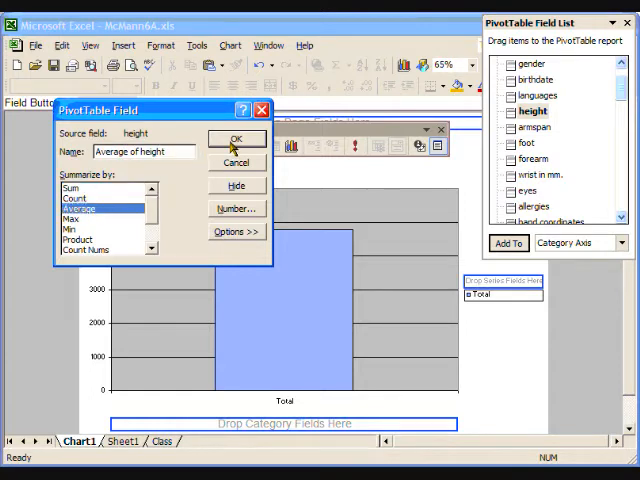
{"action": "left_click", "coordinate": [237, 138]}
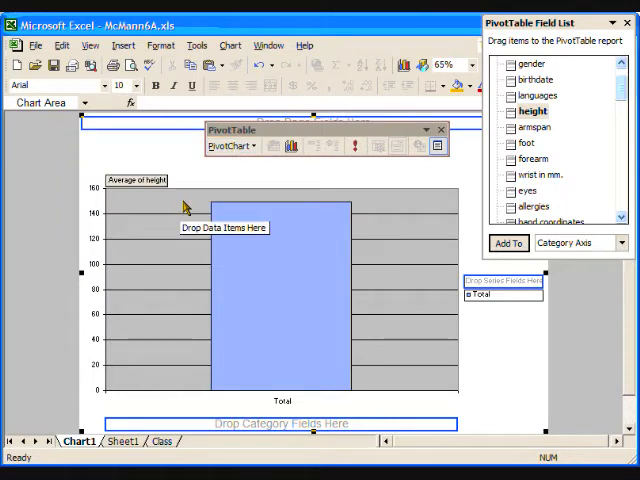
{"action": "mouse_move", "coordinate": [255, 225]}
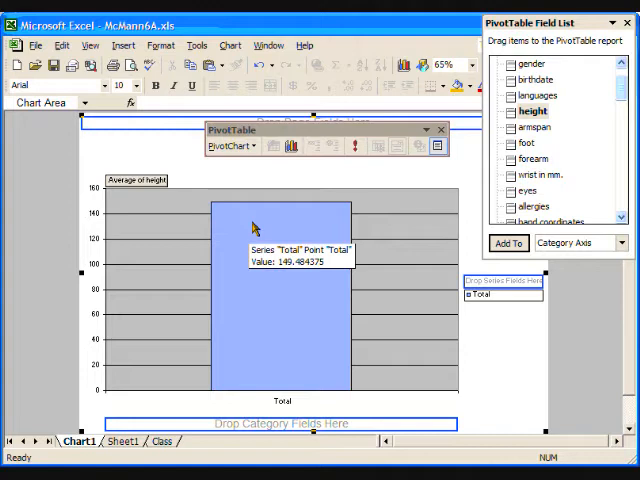
{"action": "mouse_move", "coordinate": [248, 236]}
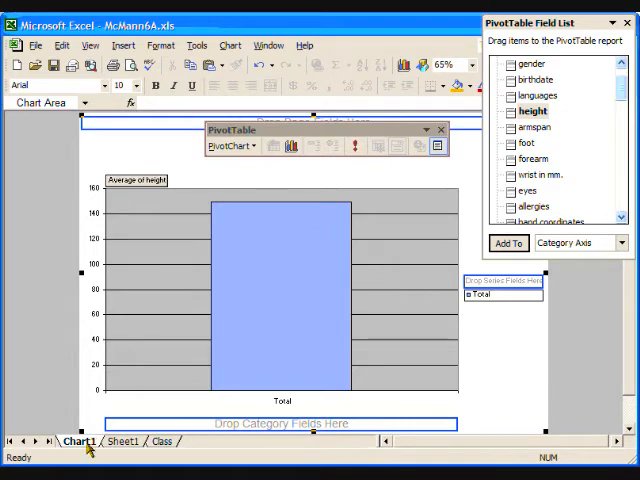
{"action": "mouse_move", "coordinate": [163, 449]}
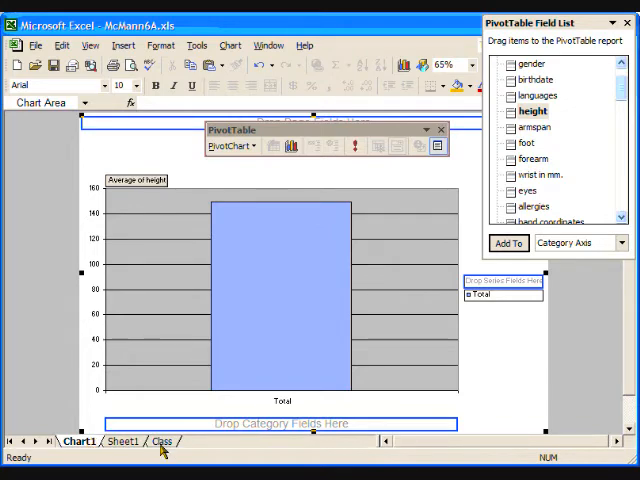
View the Sheet1 pivot table showing Average of height 149.484375.
{"action": "left_click", "coordinate": [157, 440]}
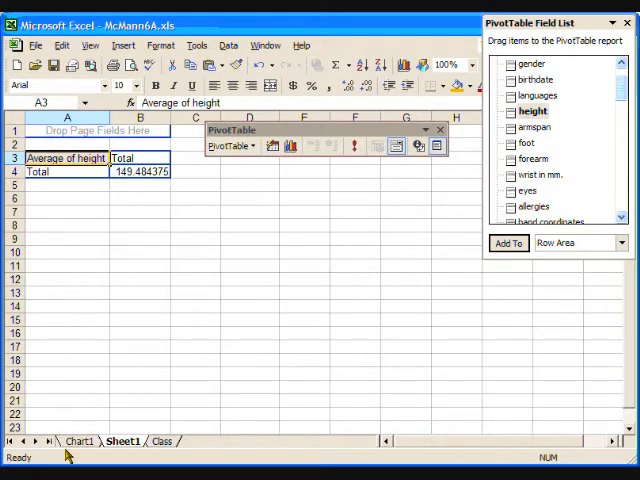
Return to the Chart1 chart sheet.
{"action": "left_click", "coordinate": [80, 441]}
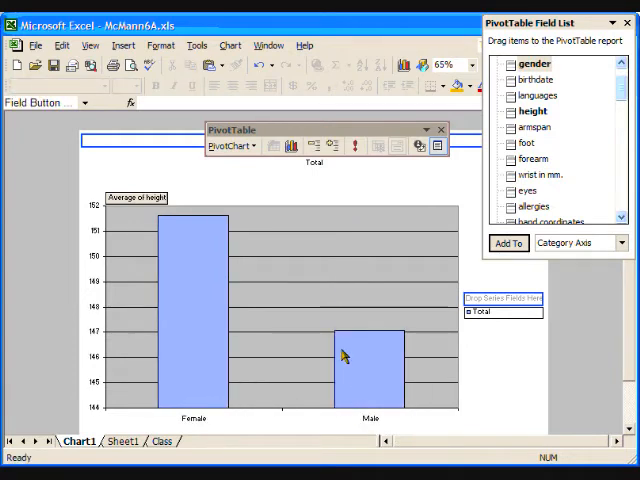
{"action": "mouse_move", "coordinate": [116, 343]}
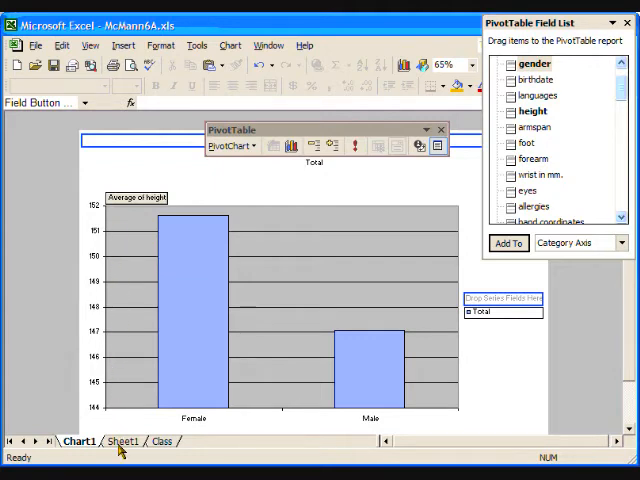
View Sheet1's average heights: Female 151.6176471, Male 147.066666.
{"action": "left_click", "coordinate": [134, 441]}
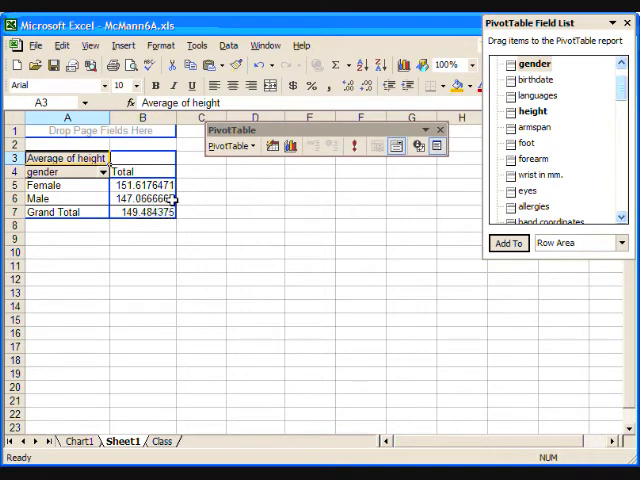
{"action": "mouse_move", "coordinate": [170, 200]}
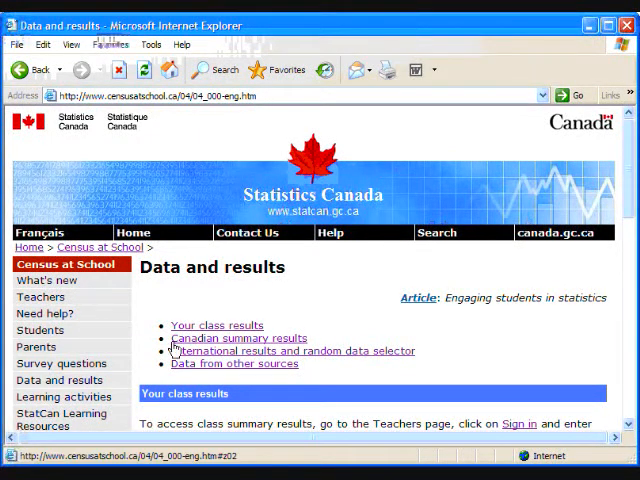
{"action": "mouse_move", "coordinate": [189, 350]}
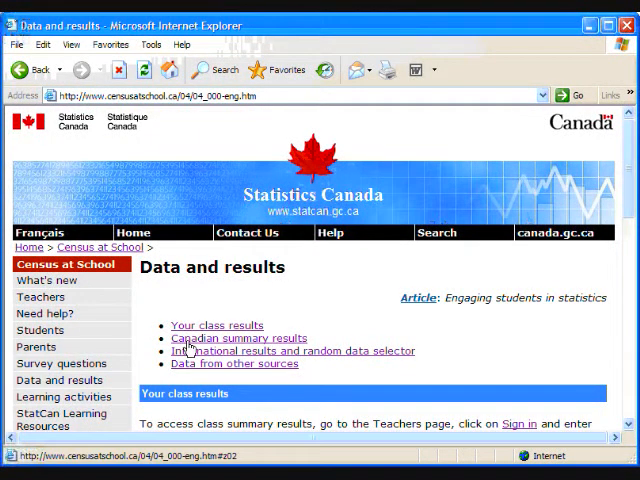
Open the 2007/2008 Canadian summary results and scroll to the average height table.
{"action": "left_click", "coordinate": [239, 337]}
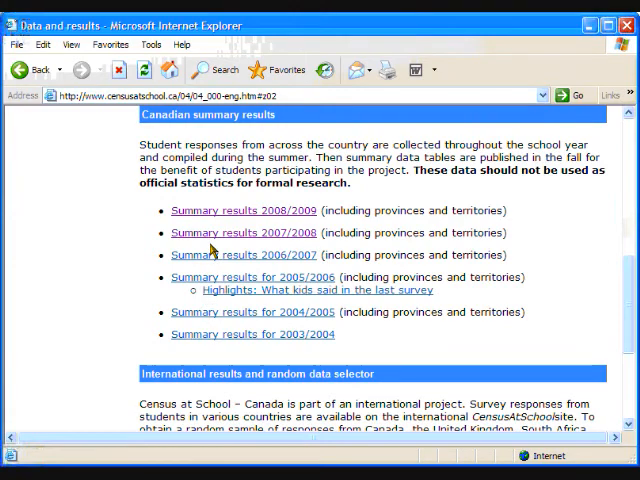
{"action": "left_click", "coordinate": [241, 232]}
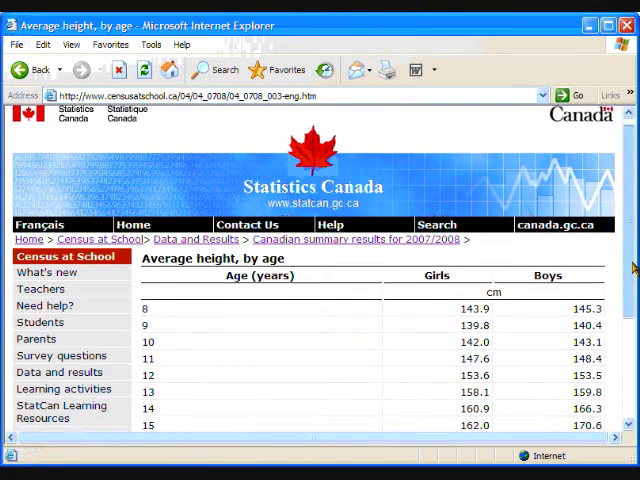
{"action": "scroll", "scroll_direction": "down", "scroll_amount": 3}
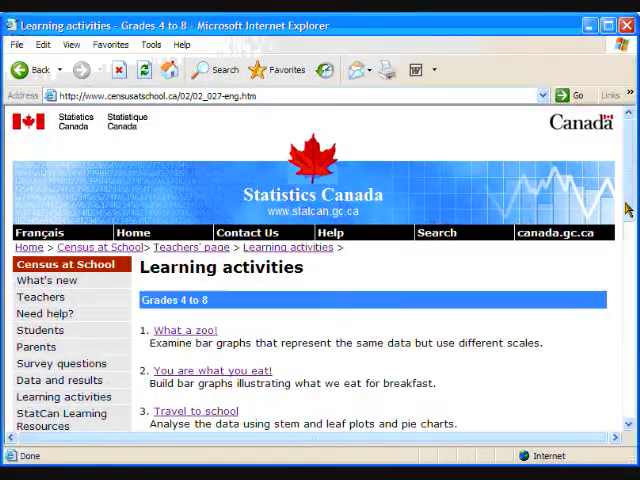
Scroll through the Grades 9 to 12 learning activities list down to Recycling in Canada.
{"action": "scroll", "scroll_direction": "down", "scroll_amount": 3}
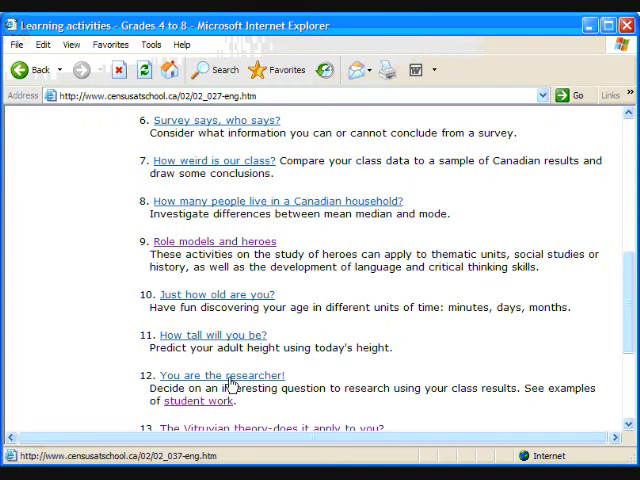
{"action": "scroll", "scroll_direction": "down", "scroll_amount": 3}
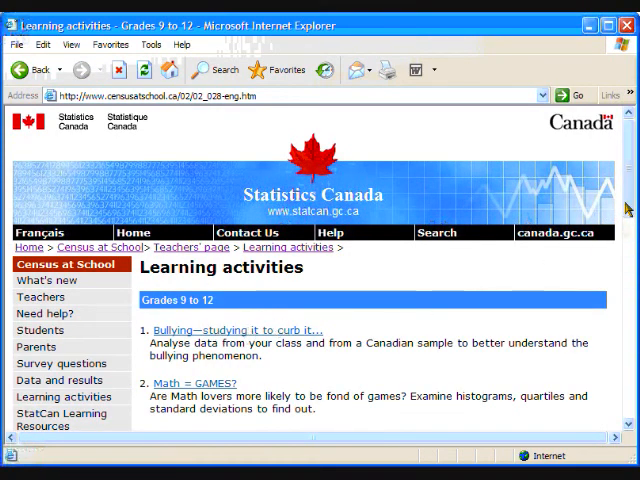
{"action": "scroll", "scroll_direction": "down", "scroll_amount": 3}
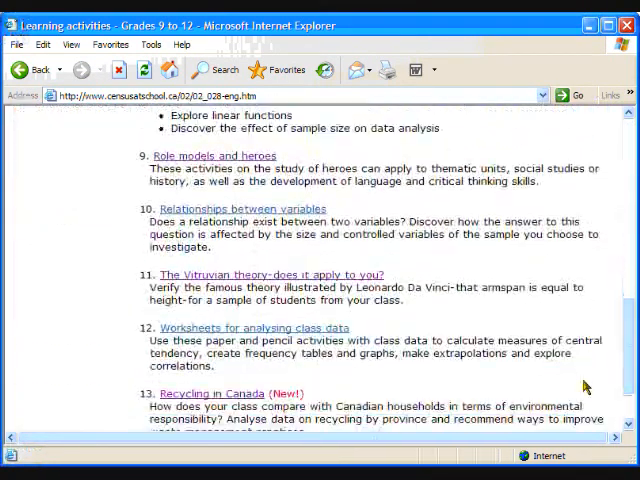
{"action": "mouse_move", "coordinate": [283, 335]}
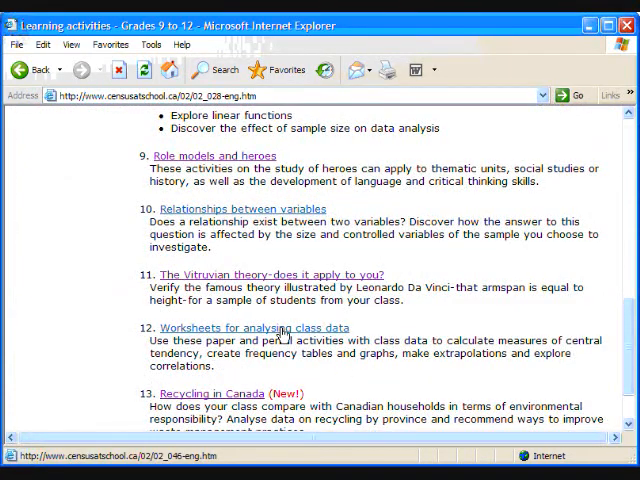